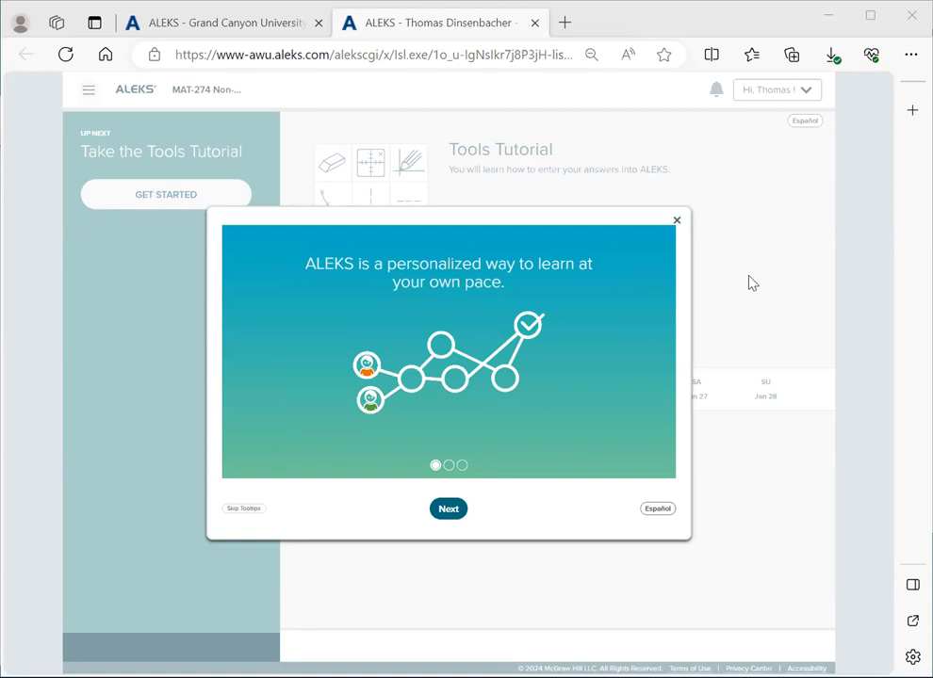
pyautogui.moveTo(758, 280)
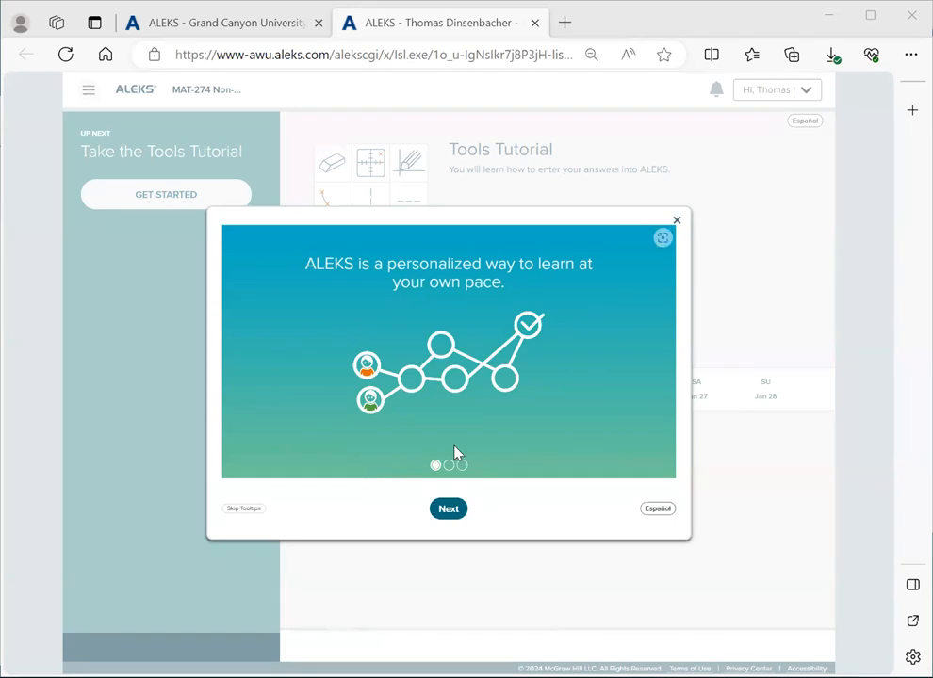
# Advance through the second and third welcome slides to the final 'right path to success' slide
pyautogui.click(448, 509)
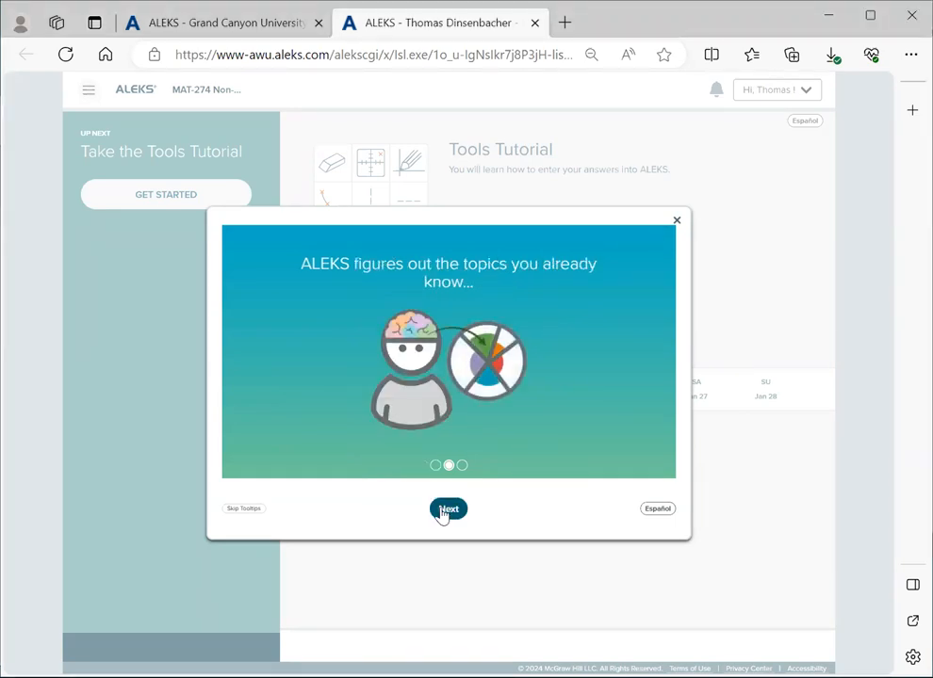
pyautogui.click(449, 509)
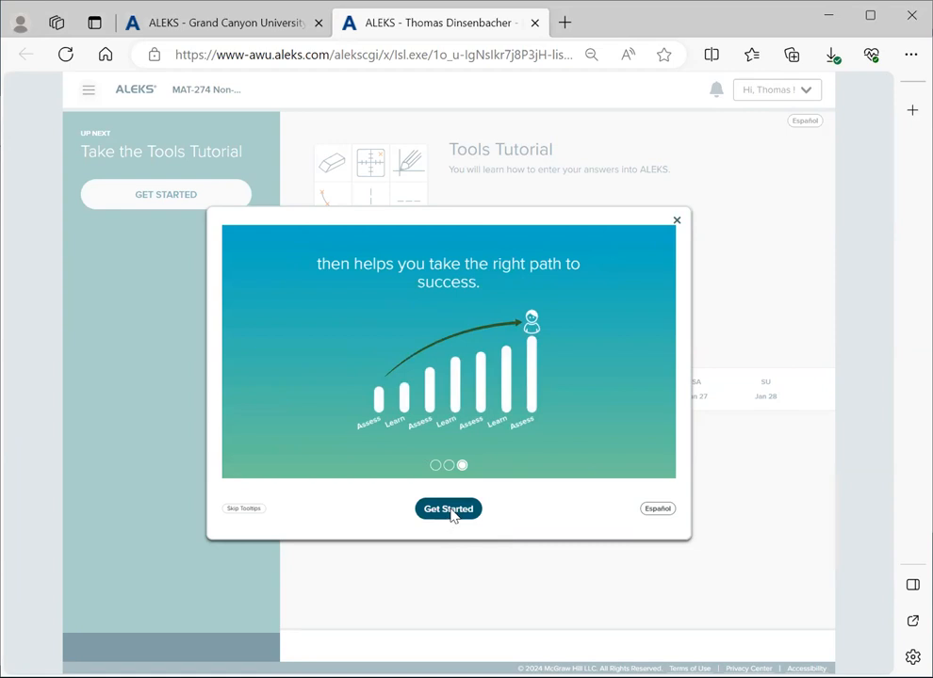
# Close the welcome and step through the main menu, notifications and up-next tour tips
pyautogui.click(447, 509)
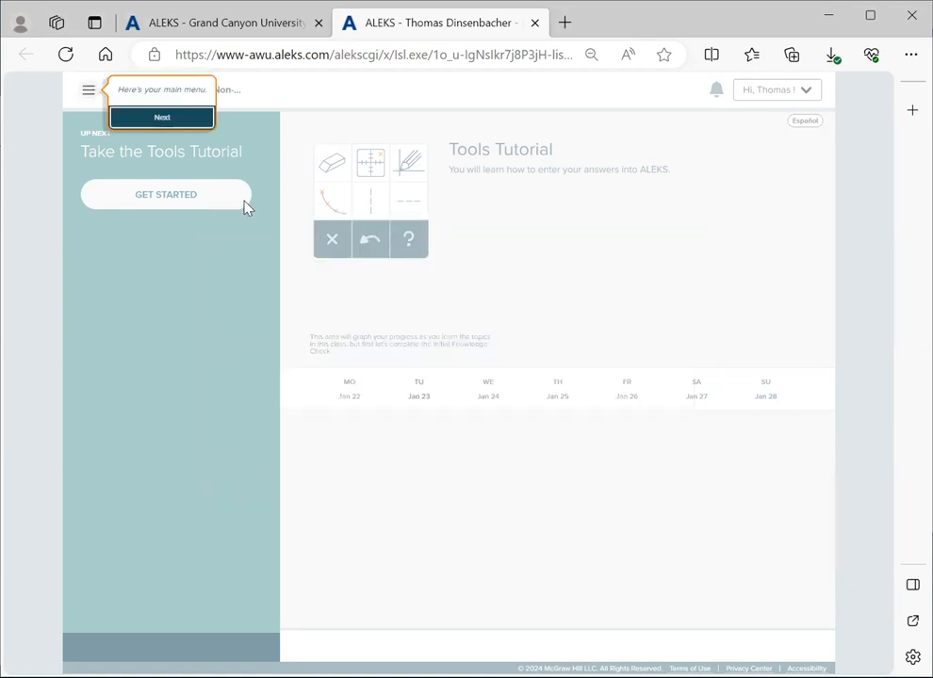
pyautogui.moveTo(580, 282)
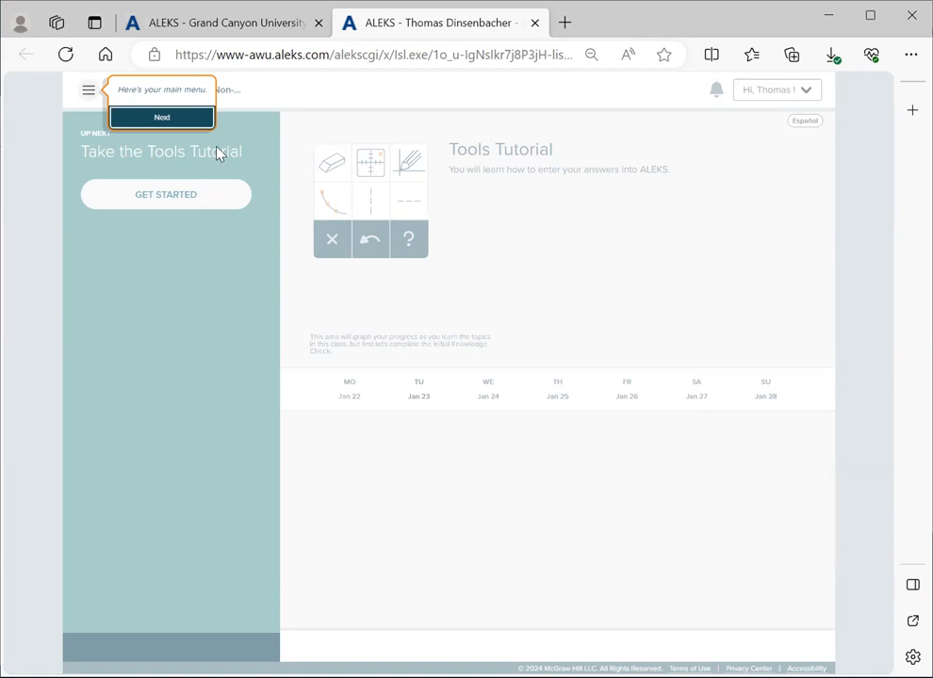
pyautogui.moveTo(261, 103)
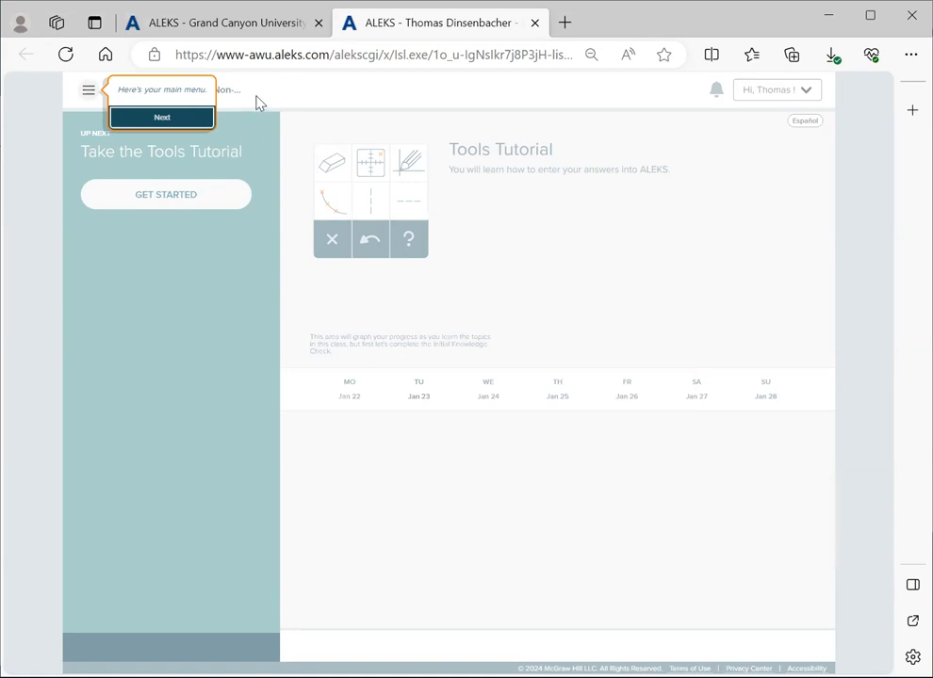
pyautogui.moveTo(83, 138)
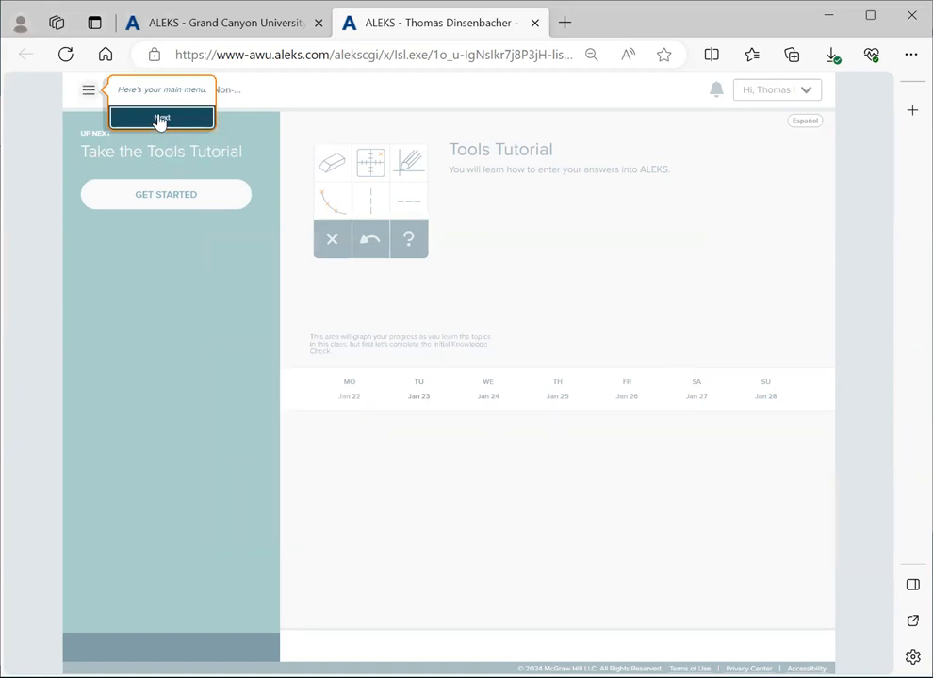
pyautogui.click(161, 117)
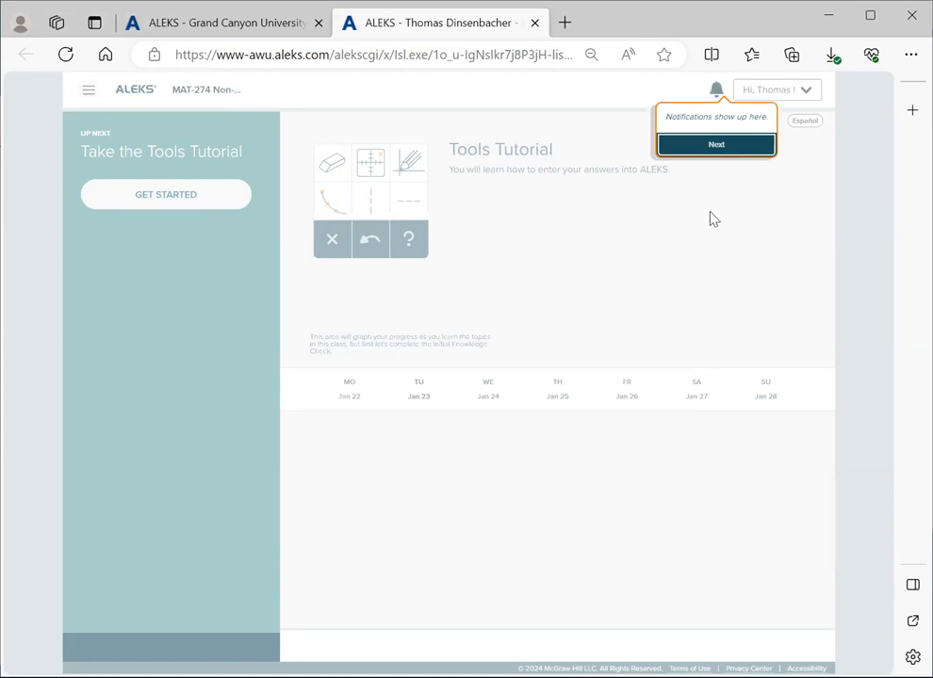
pyautogui.moveTo(700, 170)
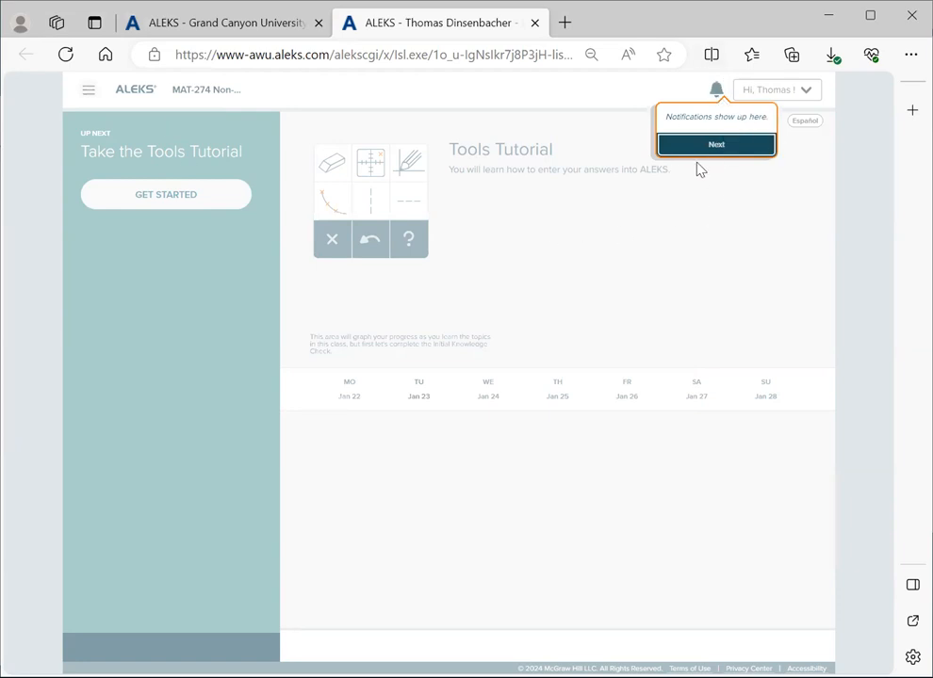
pyautogui.click(715, 144)
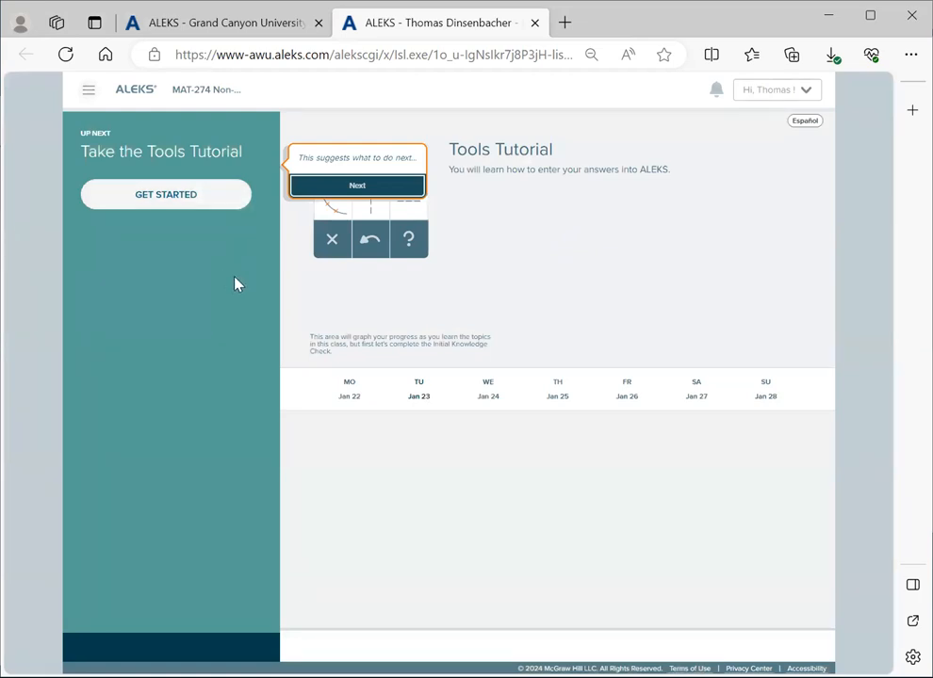
pyautogui.moveTo(337, 281)
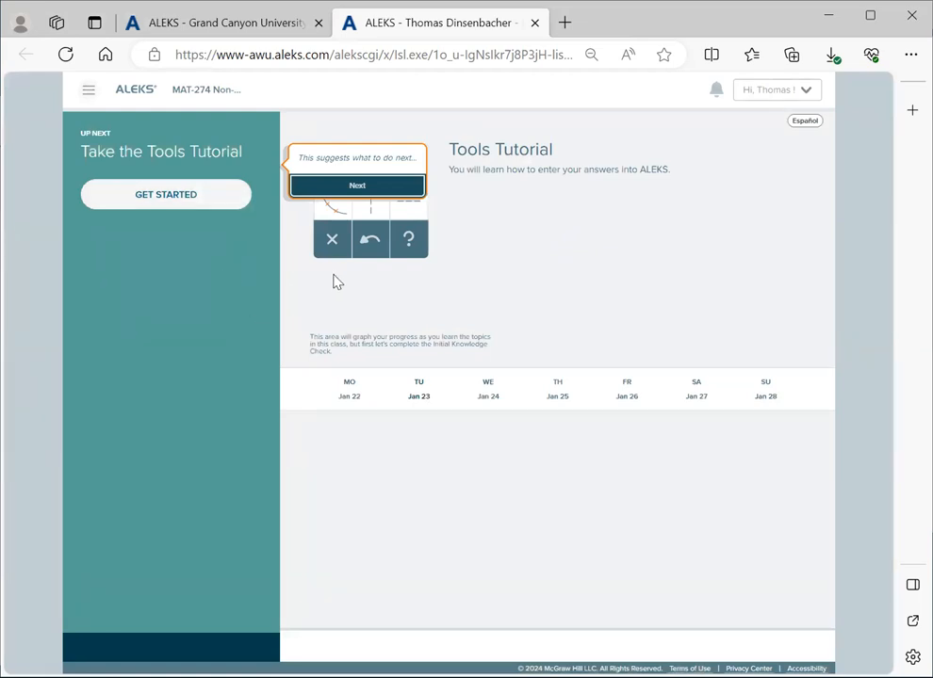
pyautogui.click(357, 185)
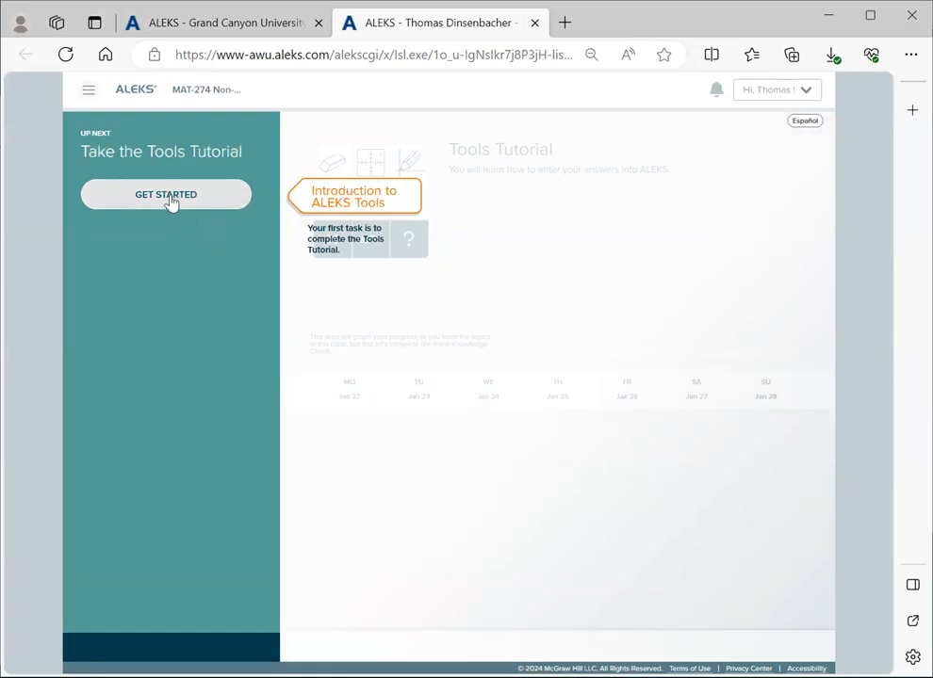
# Start the Tools Tutorial and enter 14 as the answer
pyautogui.click(166, 194)
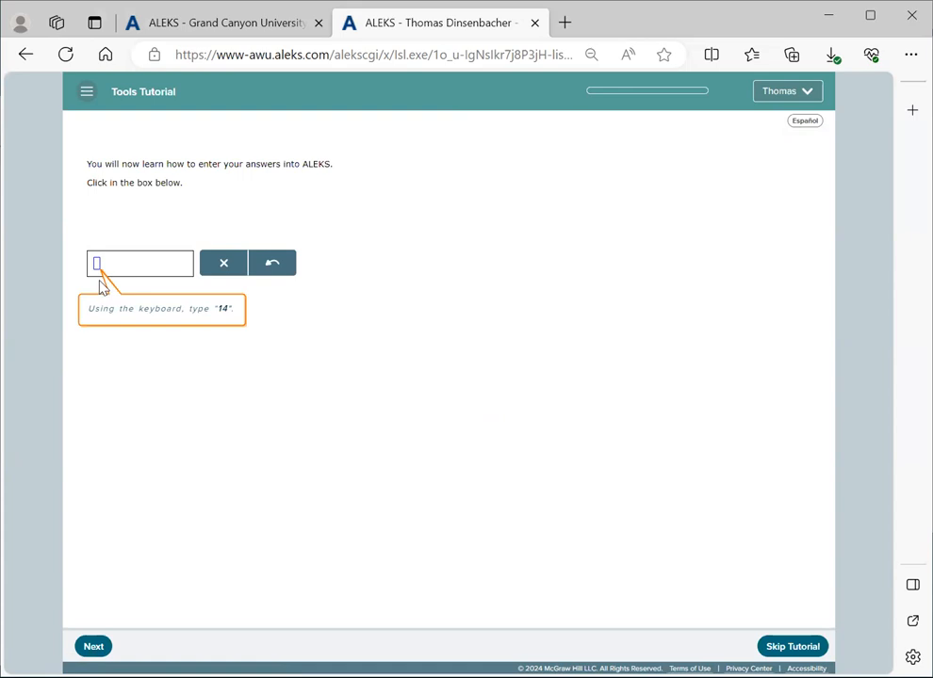
pyautogui.moveTo(162, 306)
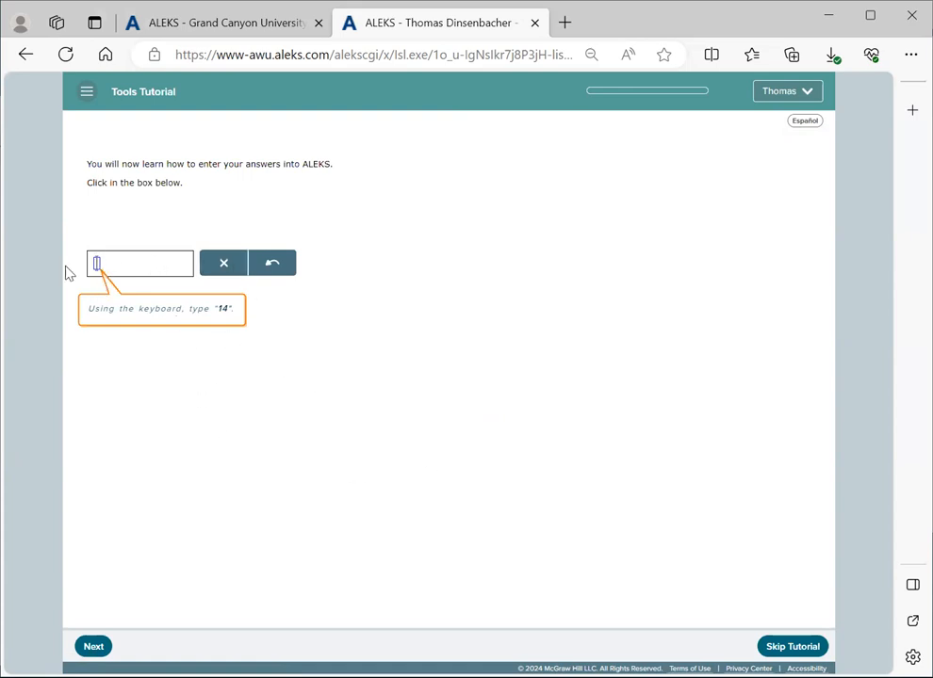
pyautogui.moveTo(178, 332)
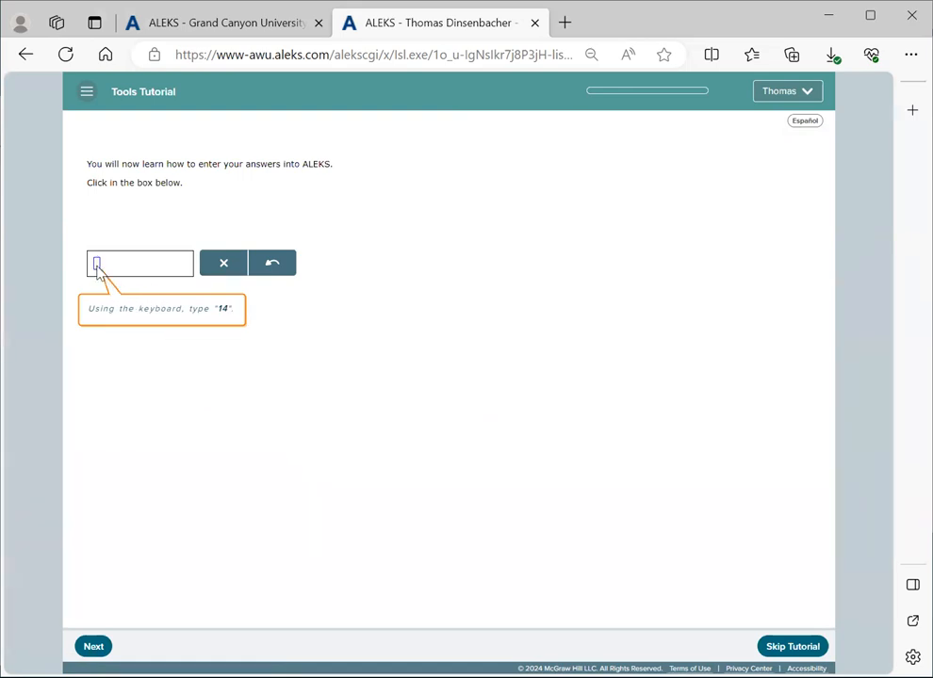
pyautogui.write('14')
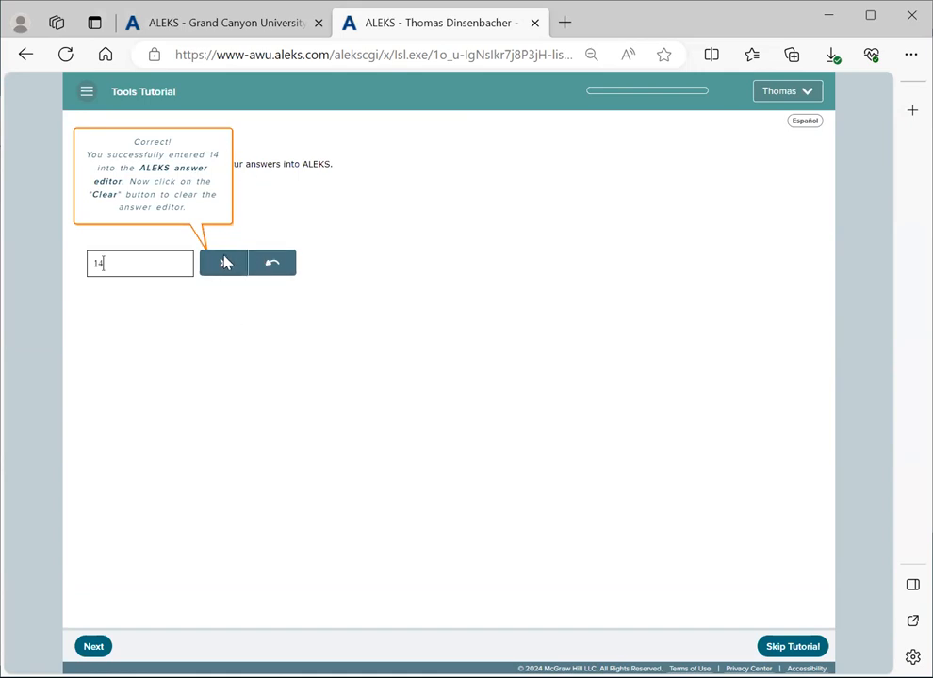
# Clear the 14 from the answer box, then undo to restore it
pyautogui.click(223, 263)
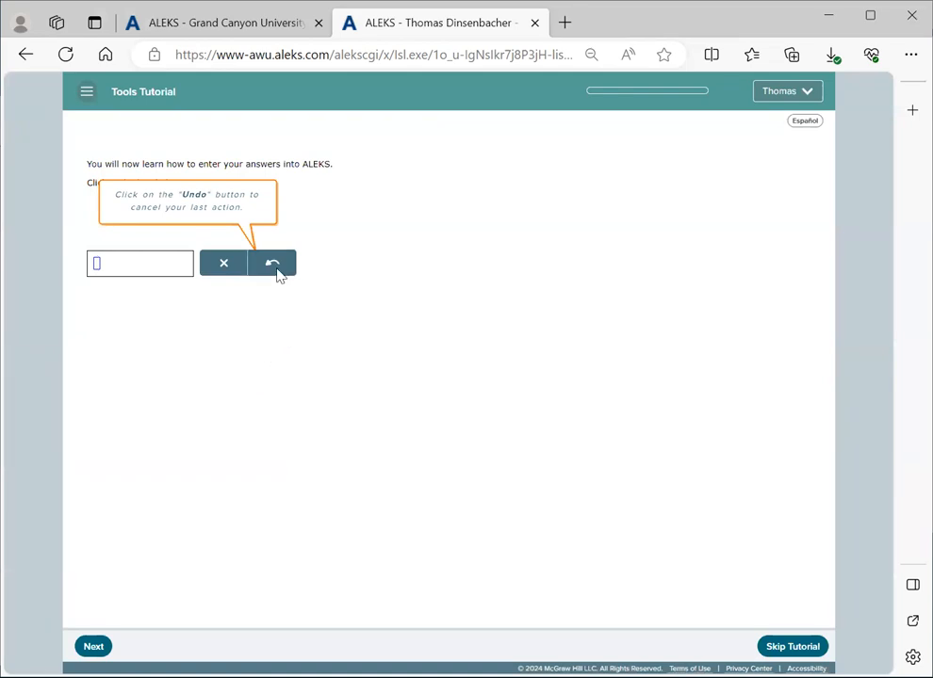
pyautogui.click(272, 263)
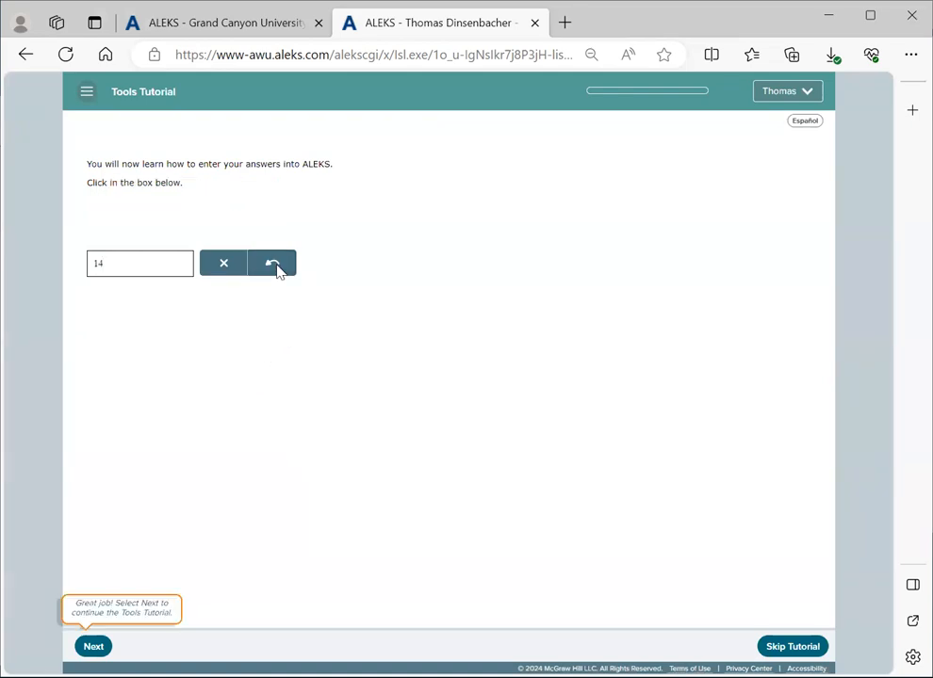
pyautogui.moveTo(291, 310)
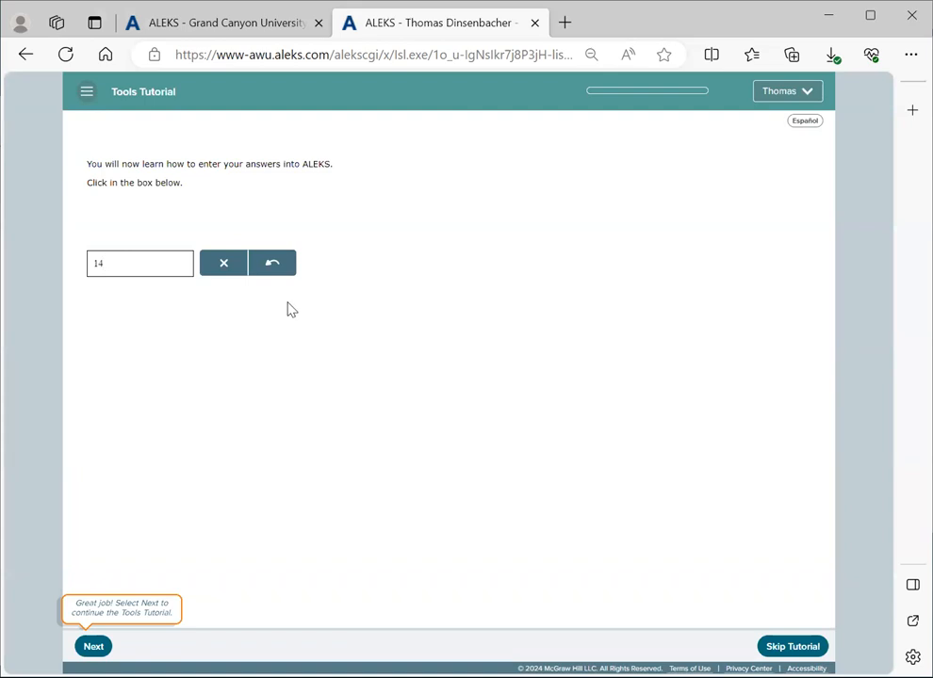
pyautogui.moveTo(297, 302)
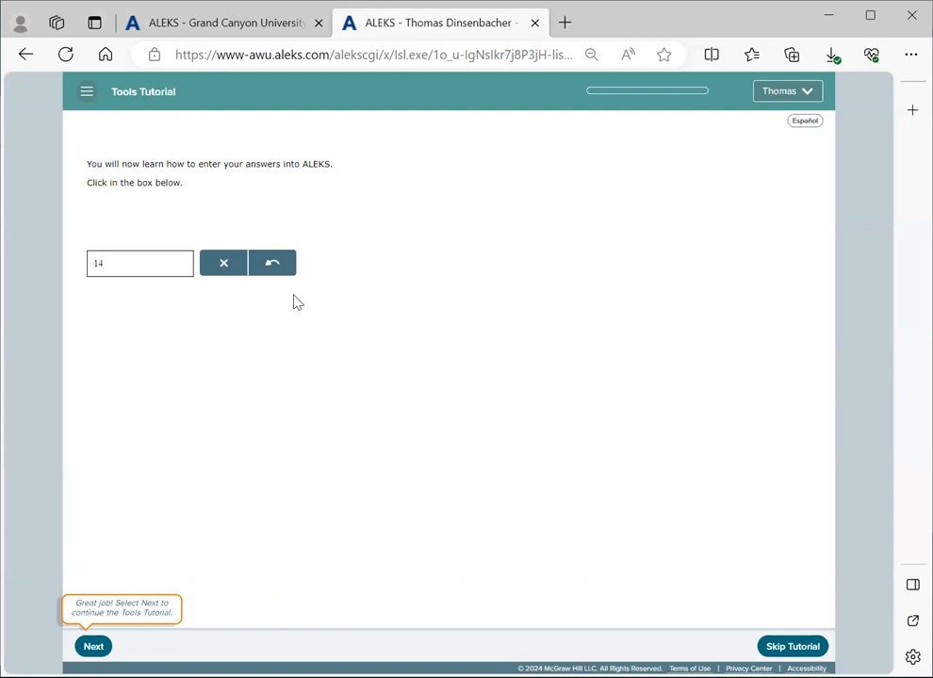
pyautogui.moveTo(108, 577)
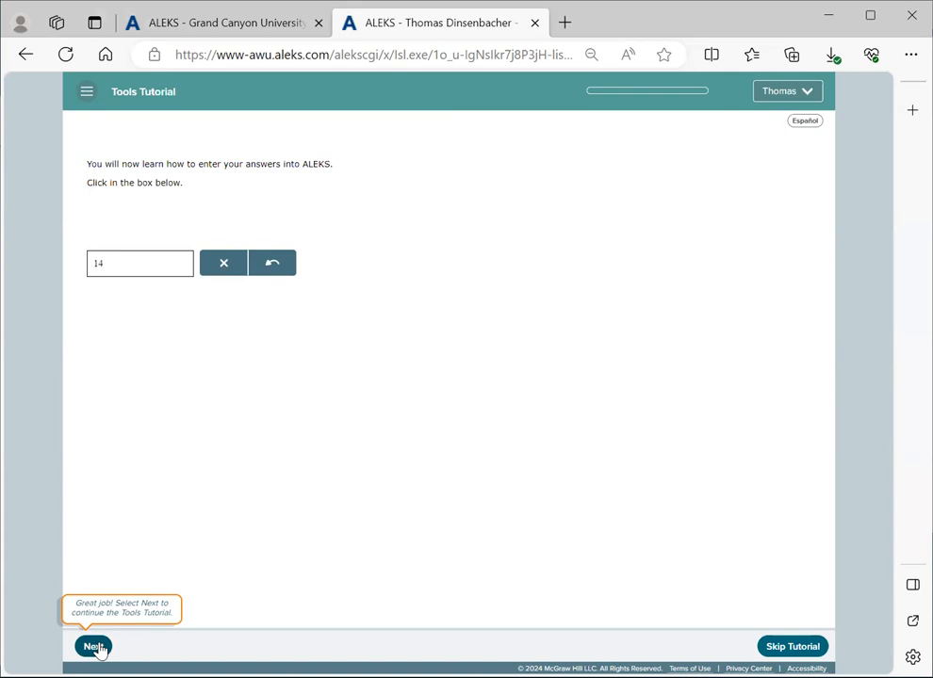
# Continue to the fraction-entry exercise, then skip the rest of the Tools Tutorial
pyautogui.click(93, 647)
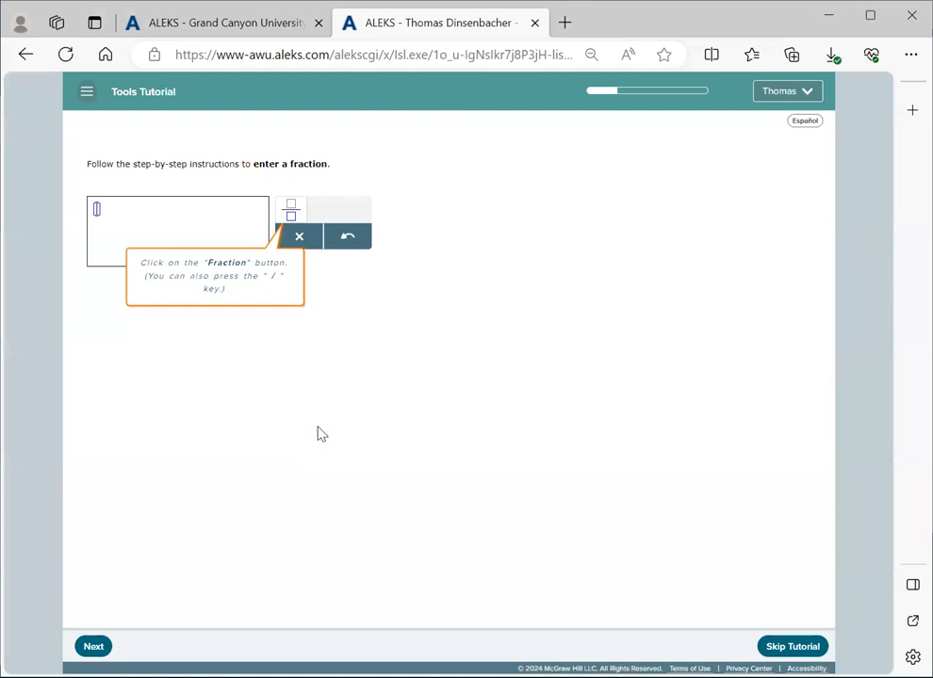
pyautogui.moveTo(568, 396)
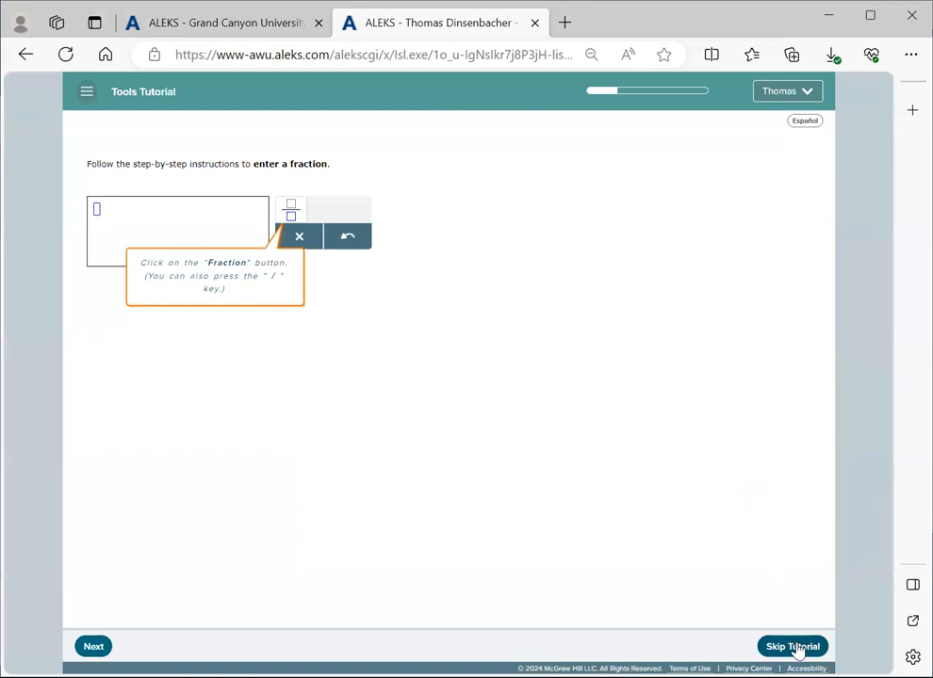
pyautogui.click(791, 646)
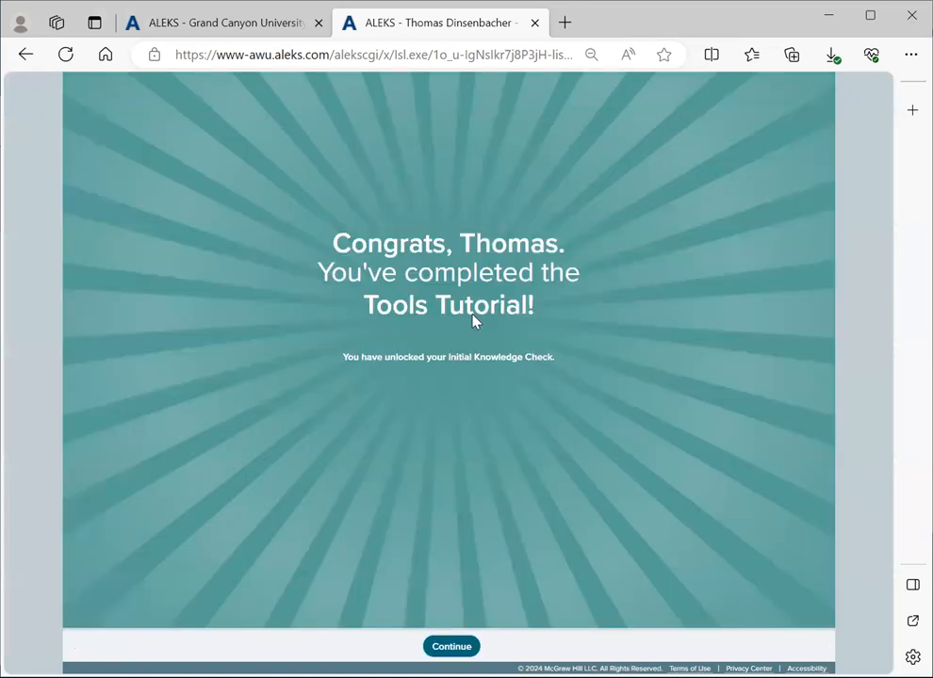
# Leave the congratulations screen for the course home page with Initial Knowledge Check up next
pyautogui.click(451, 646)
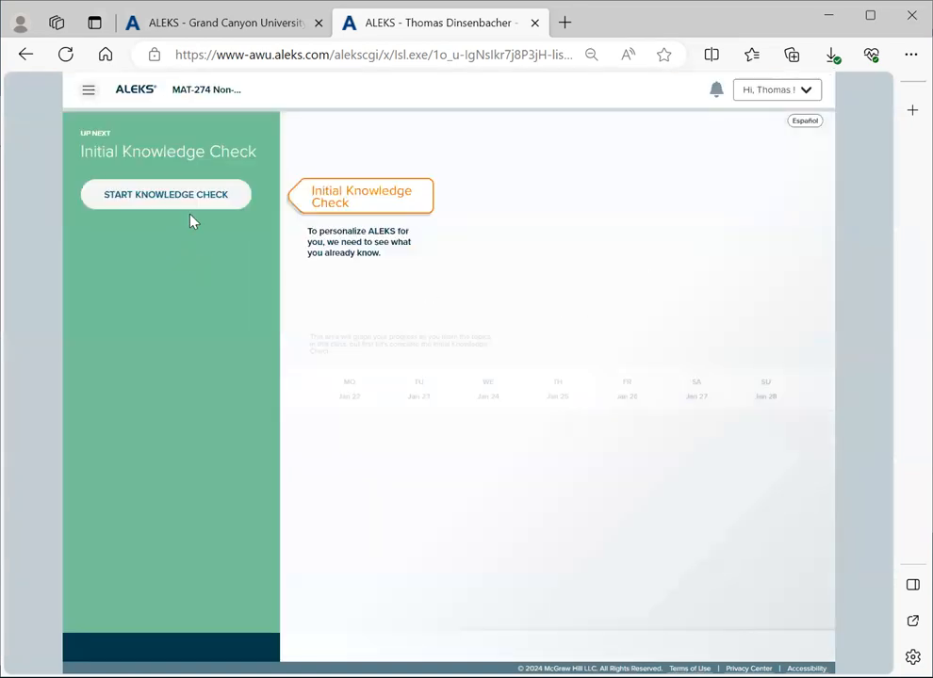
pyautogui.moveTo(185, 244)
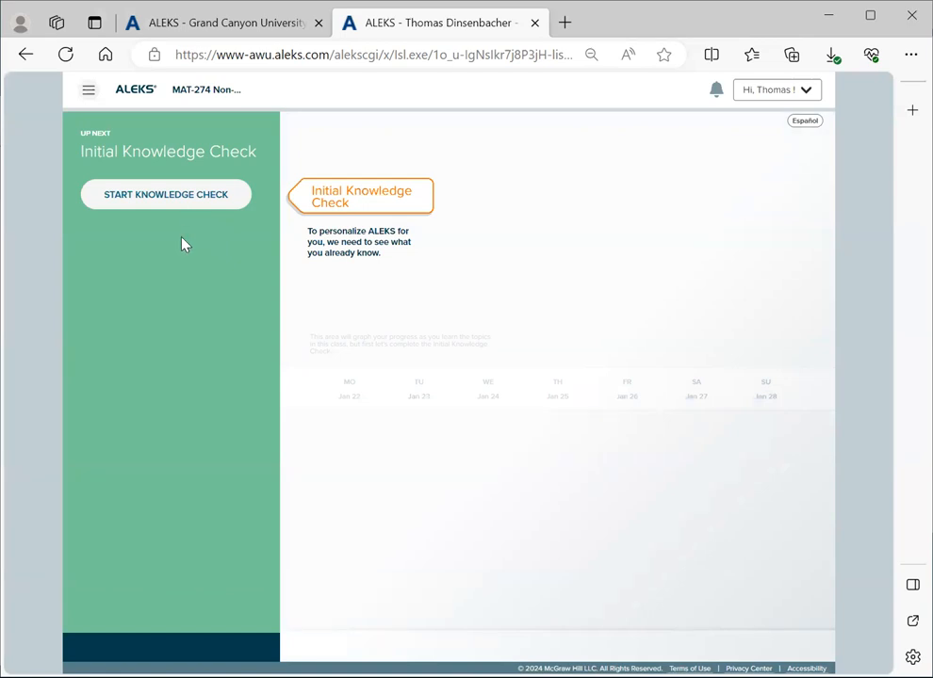
pyautogui.moveTo(297, 224)
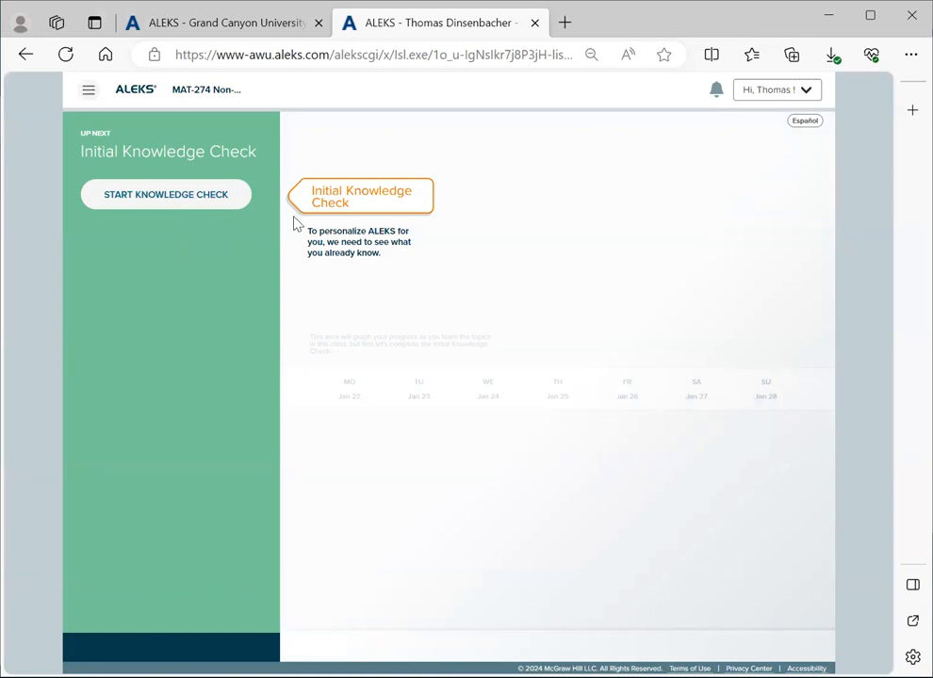